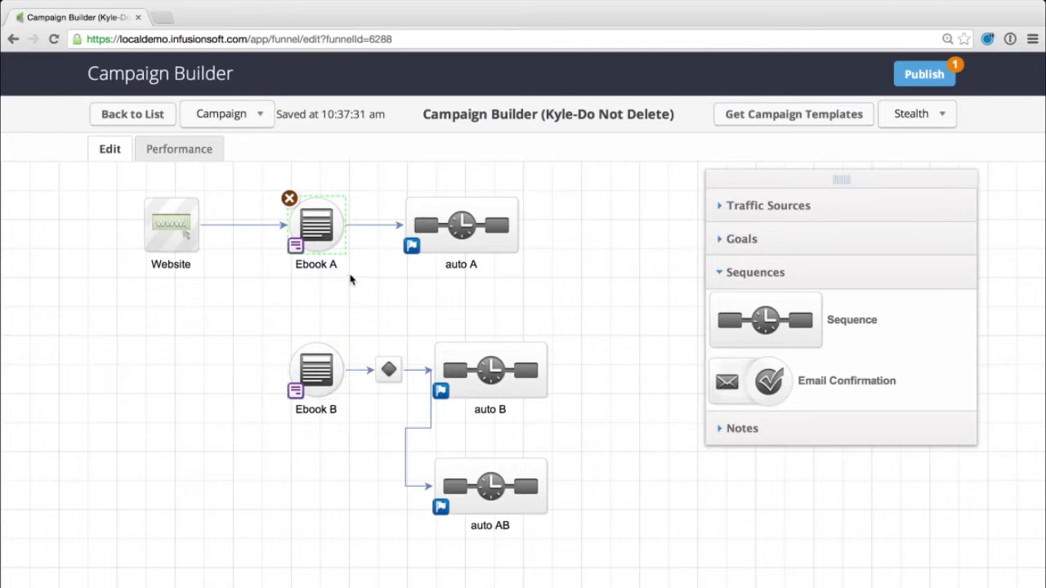
Step: Select auto A, then Ebook A, and reveal the Goals list in the right-hand panel
left_click(461, 225)
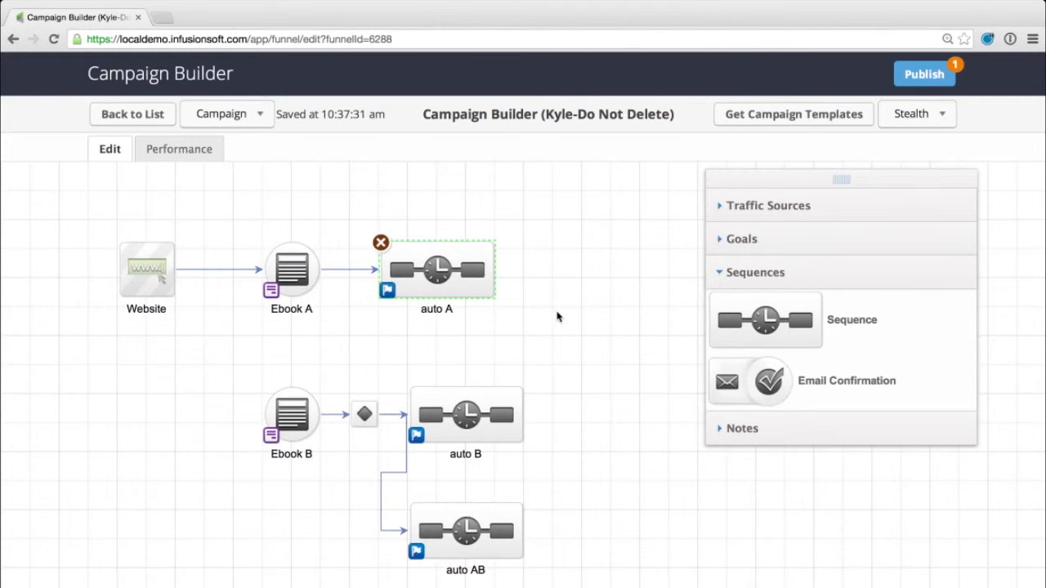
mouse_move(250, 234)
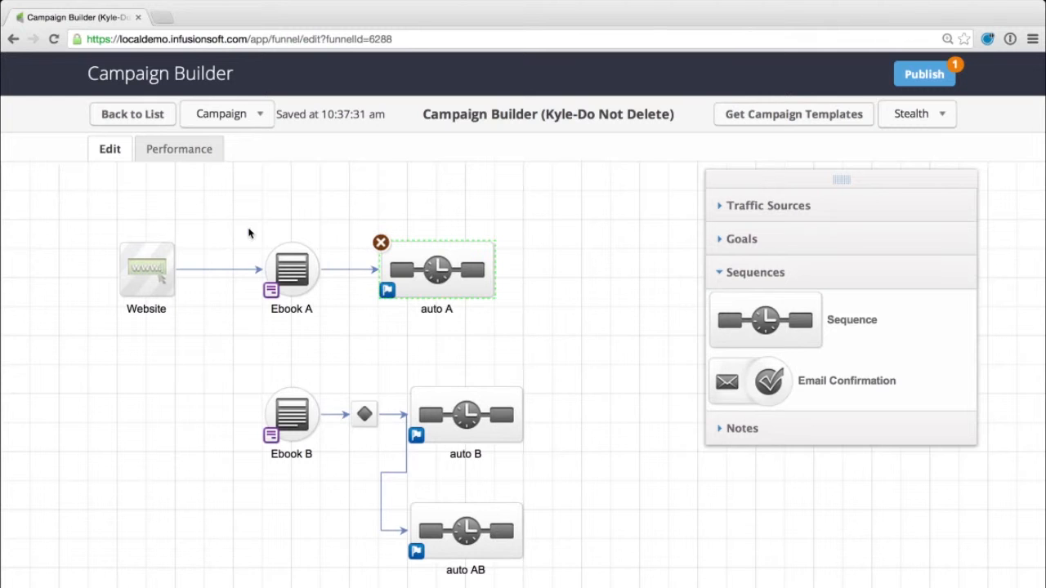
left_click(291, 270)
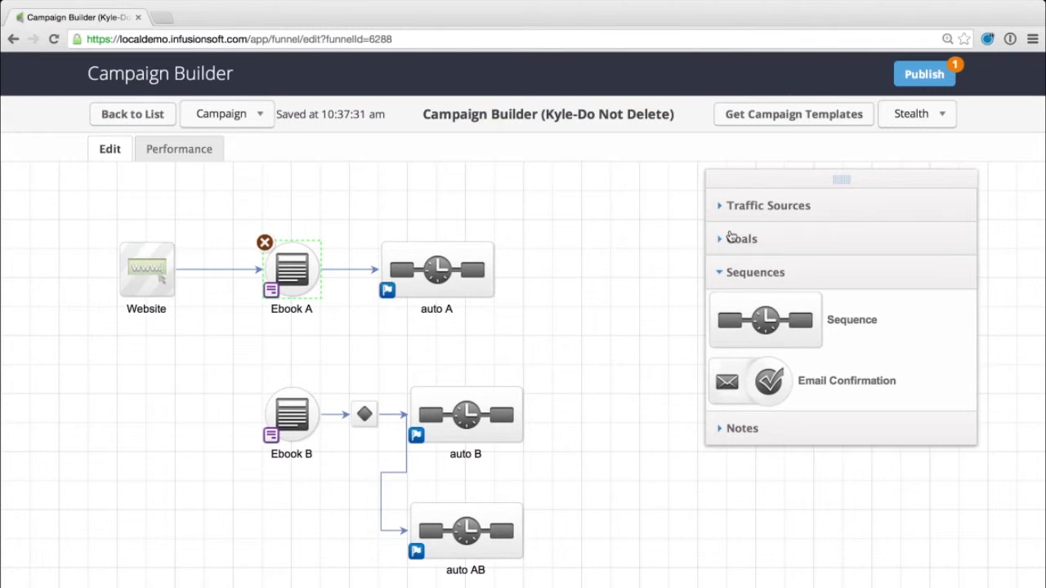
left_click(742, 238)
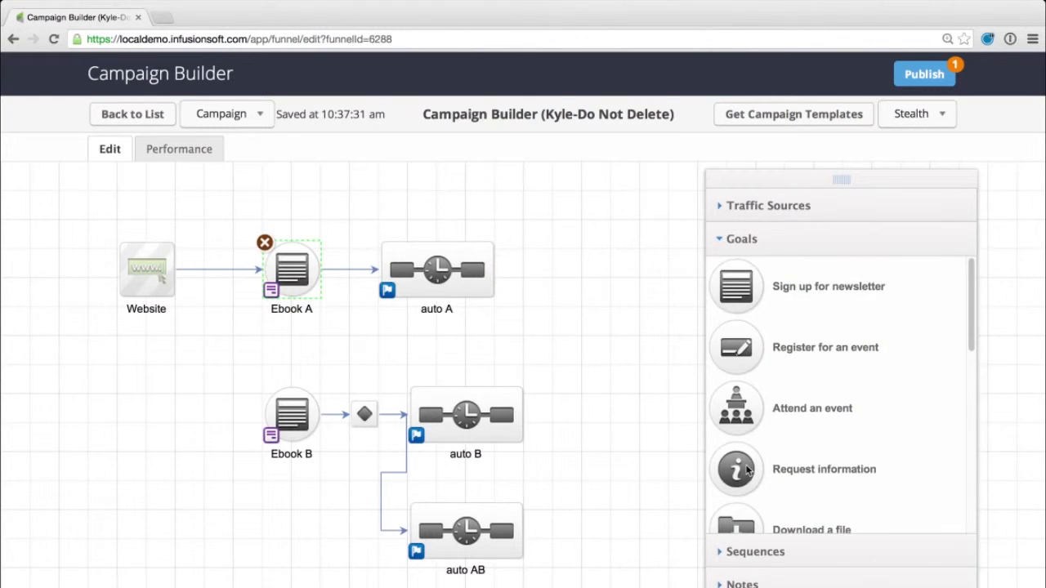
mouse_move(307, 256)
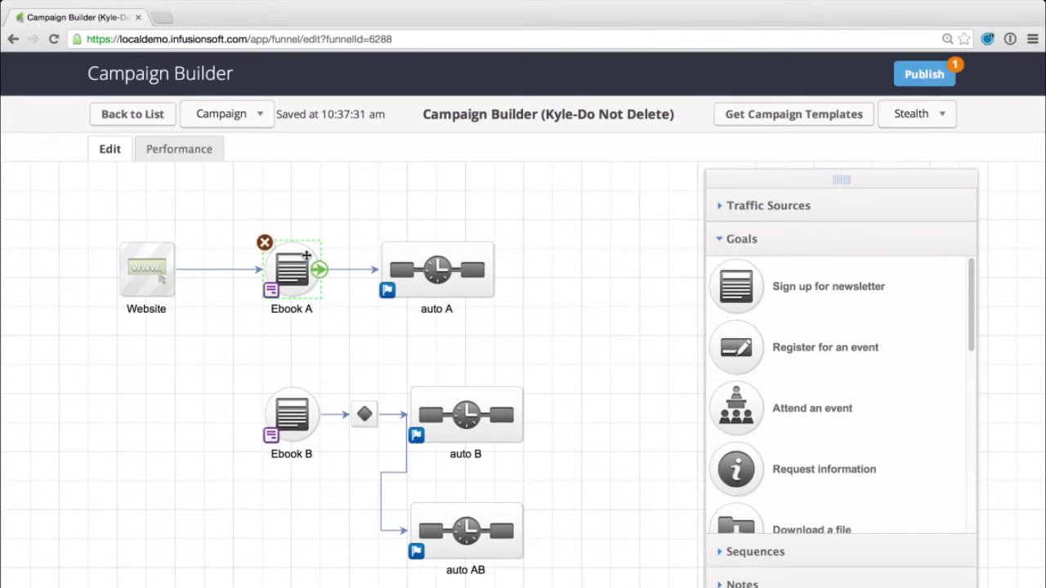
mouse_move(380, 233)
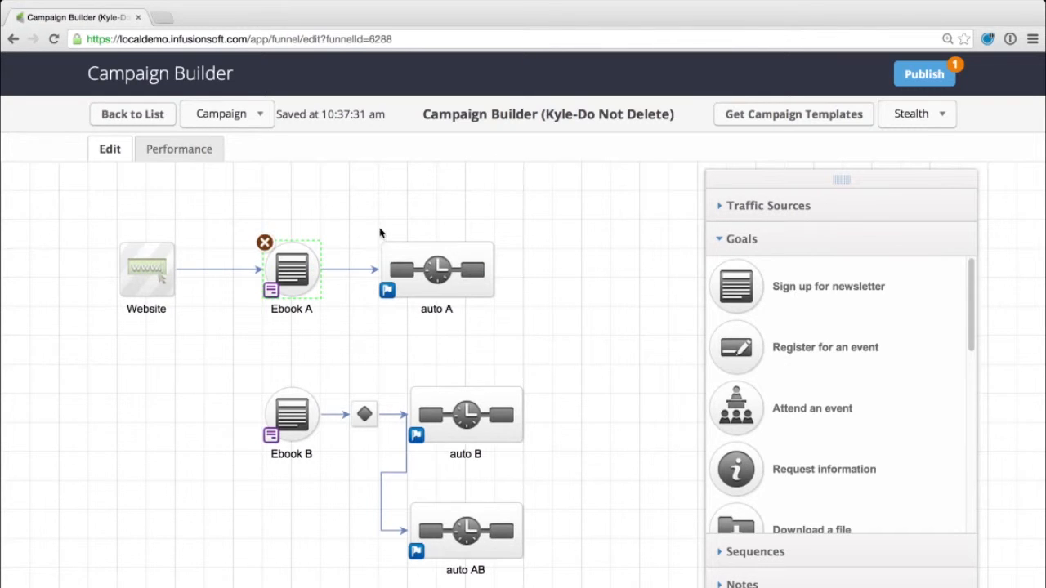
Step: Drag an Indicate interest goal onto the canvas after auto A and position it above auto A's row
scroll("down", 3)
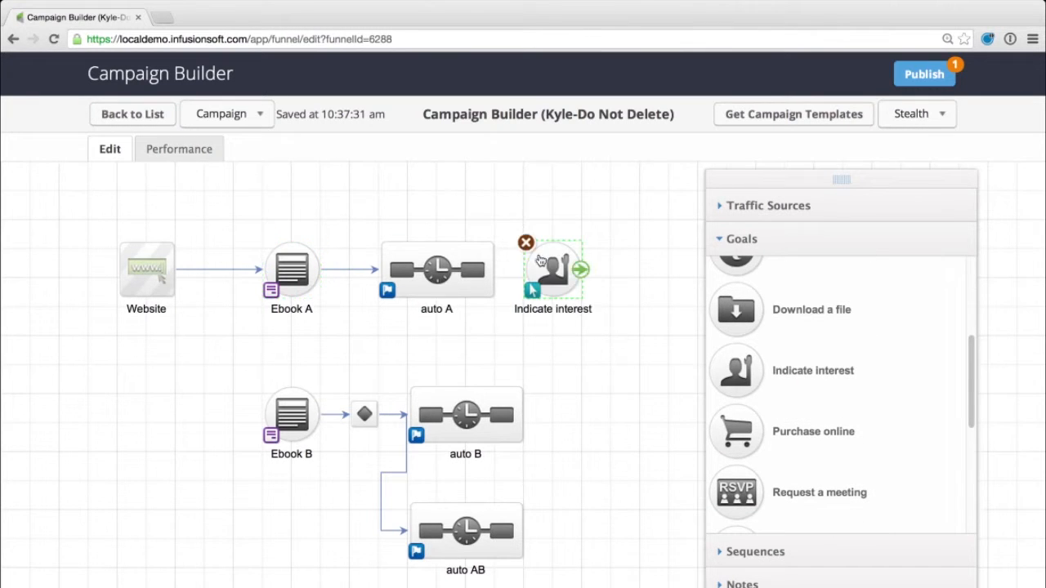
left_click_drag(552, 269, 583, 270)
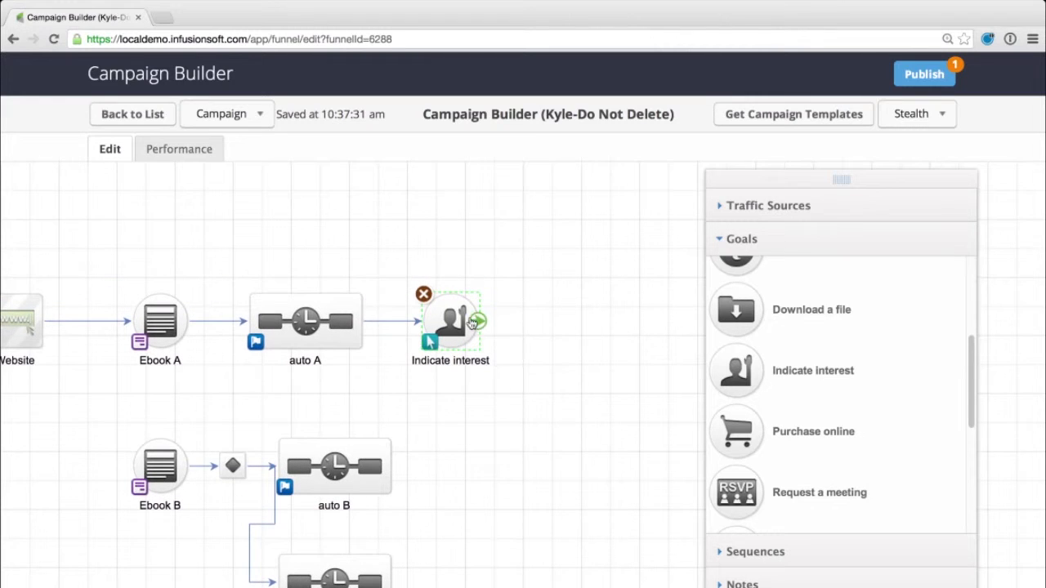
left_click_drag(450, 318, 450, 232)
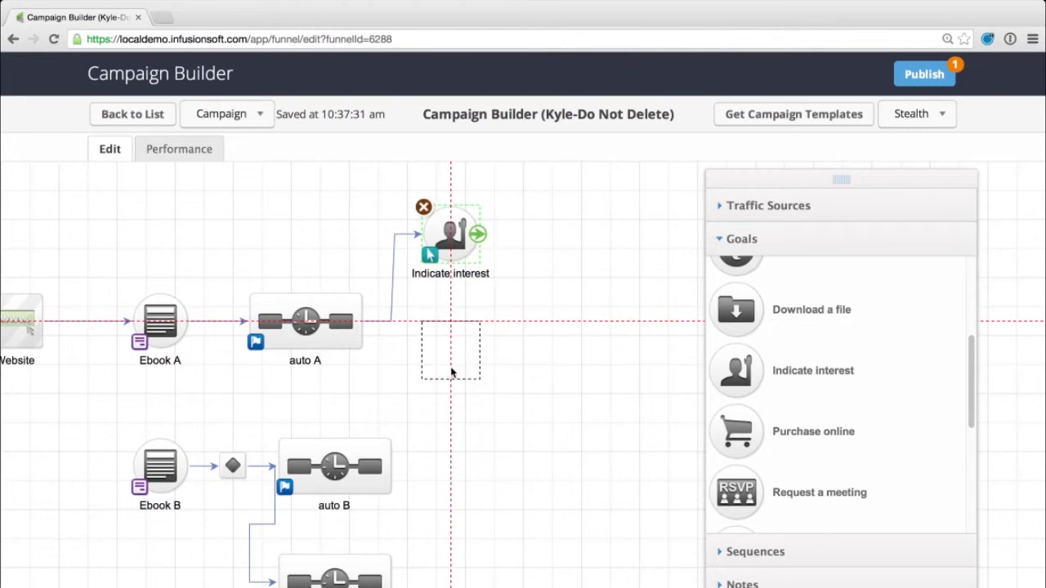
Step: Add a second Indicate interest goal b below goal a, then link a new Untitled Sequence after goal a
left_click_drag(449, 233, 449, 380)
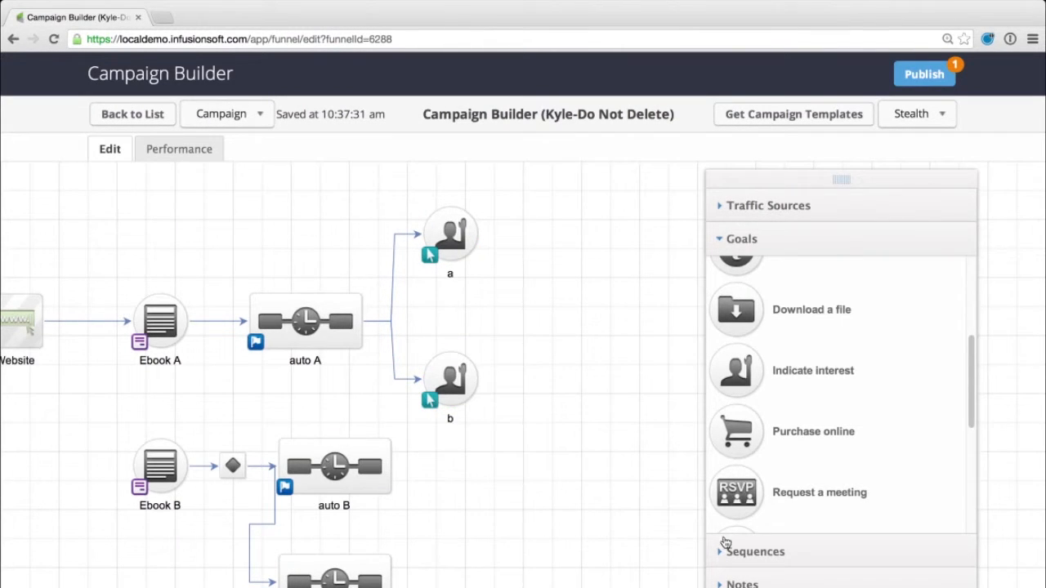
left_click(754, 551)
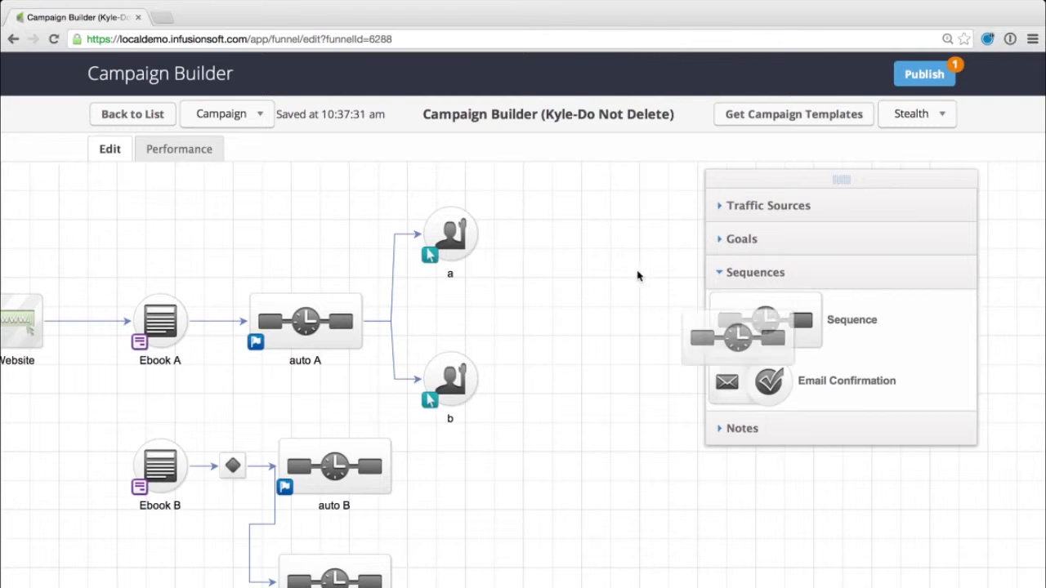
left_click_drag(739, 335, 567, 237)
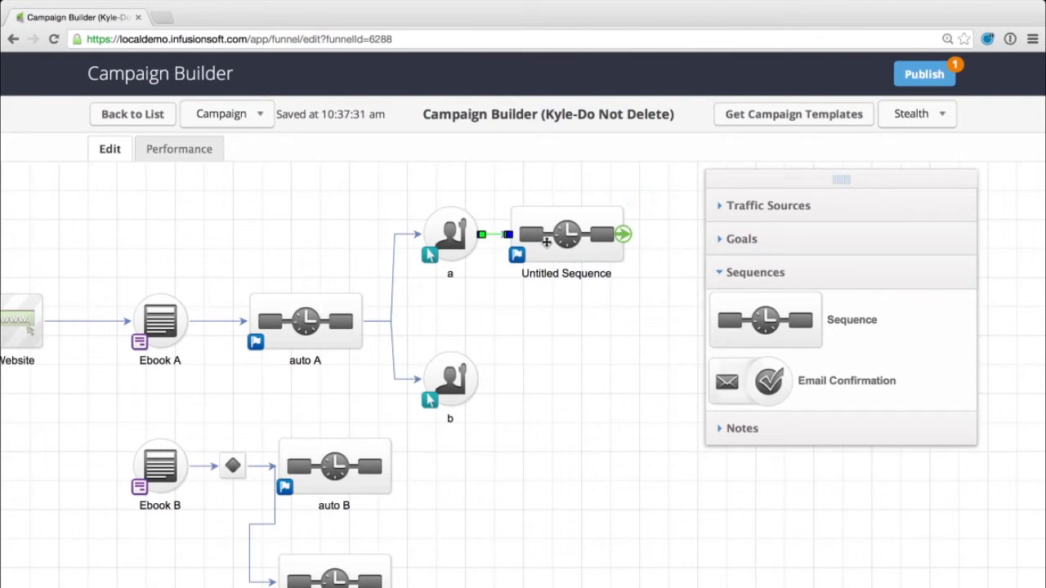